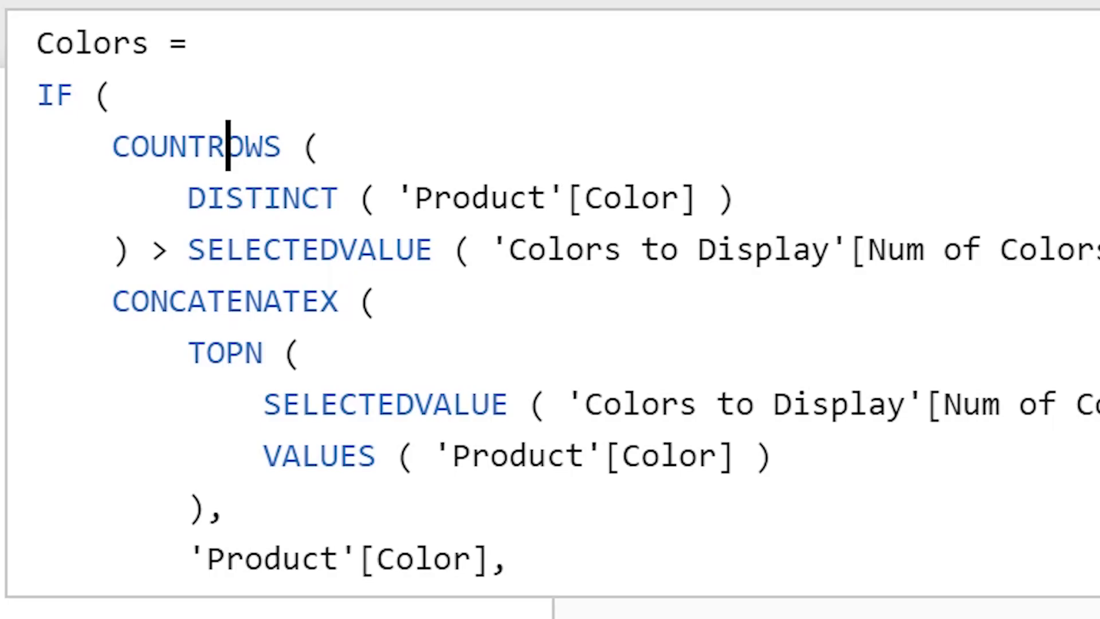
pyautogui.click(226, 300)
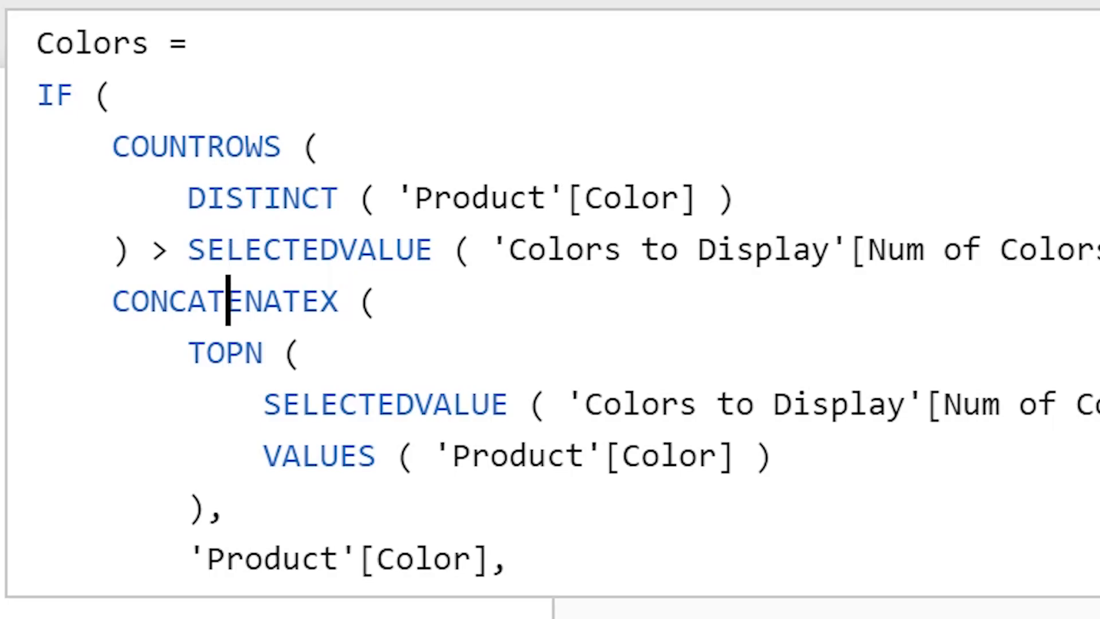